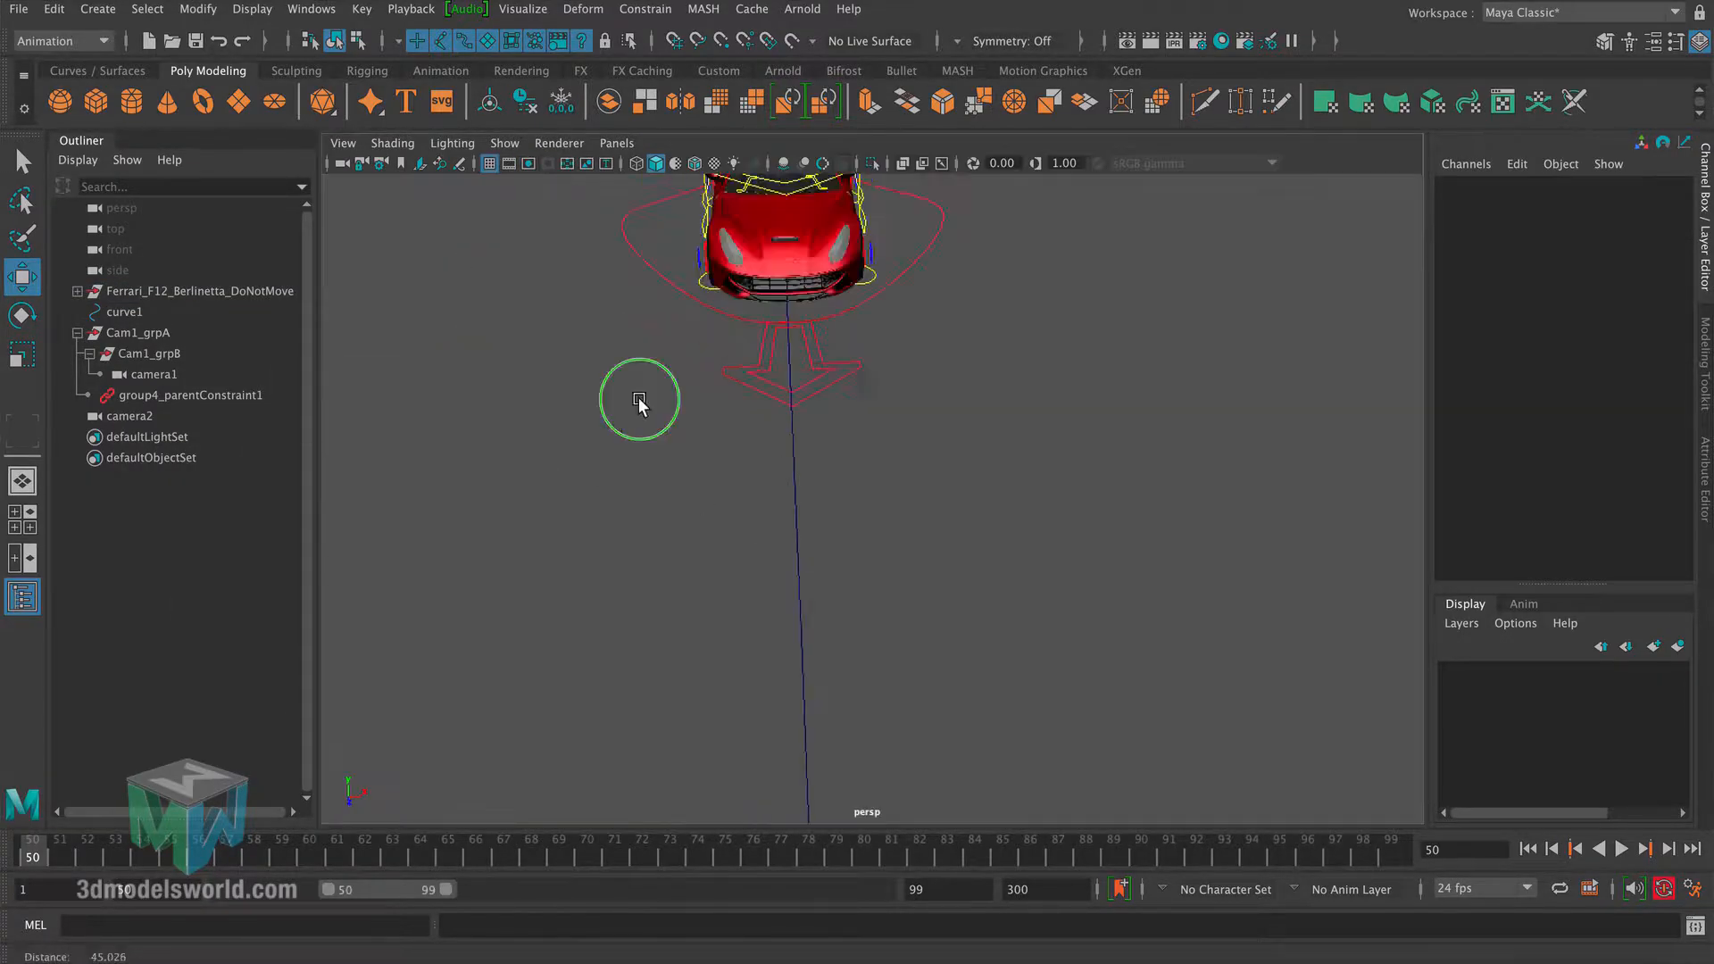
# Step: Select camera2, look through it, and set its Focal Length to 120
pyautogui.click(130, 416)
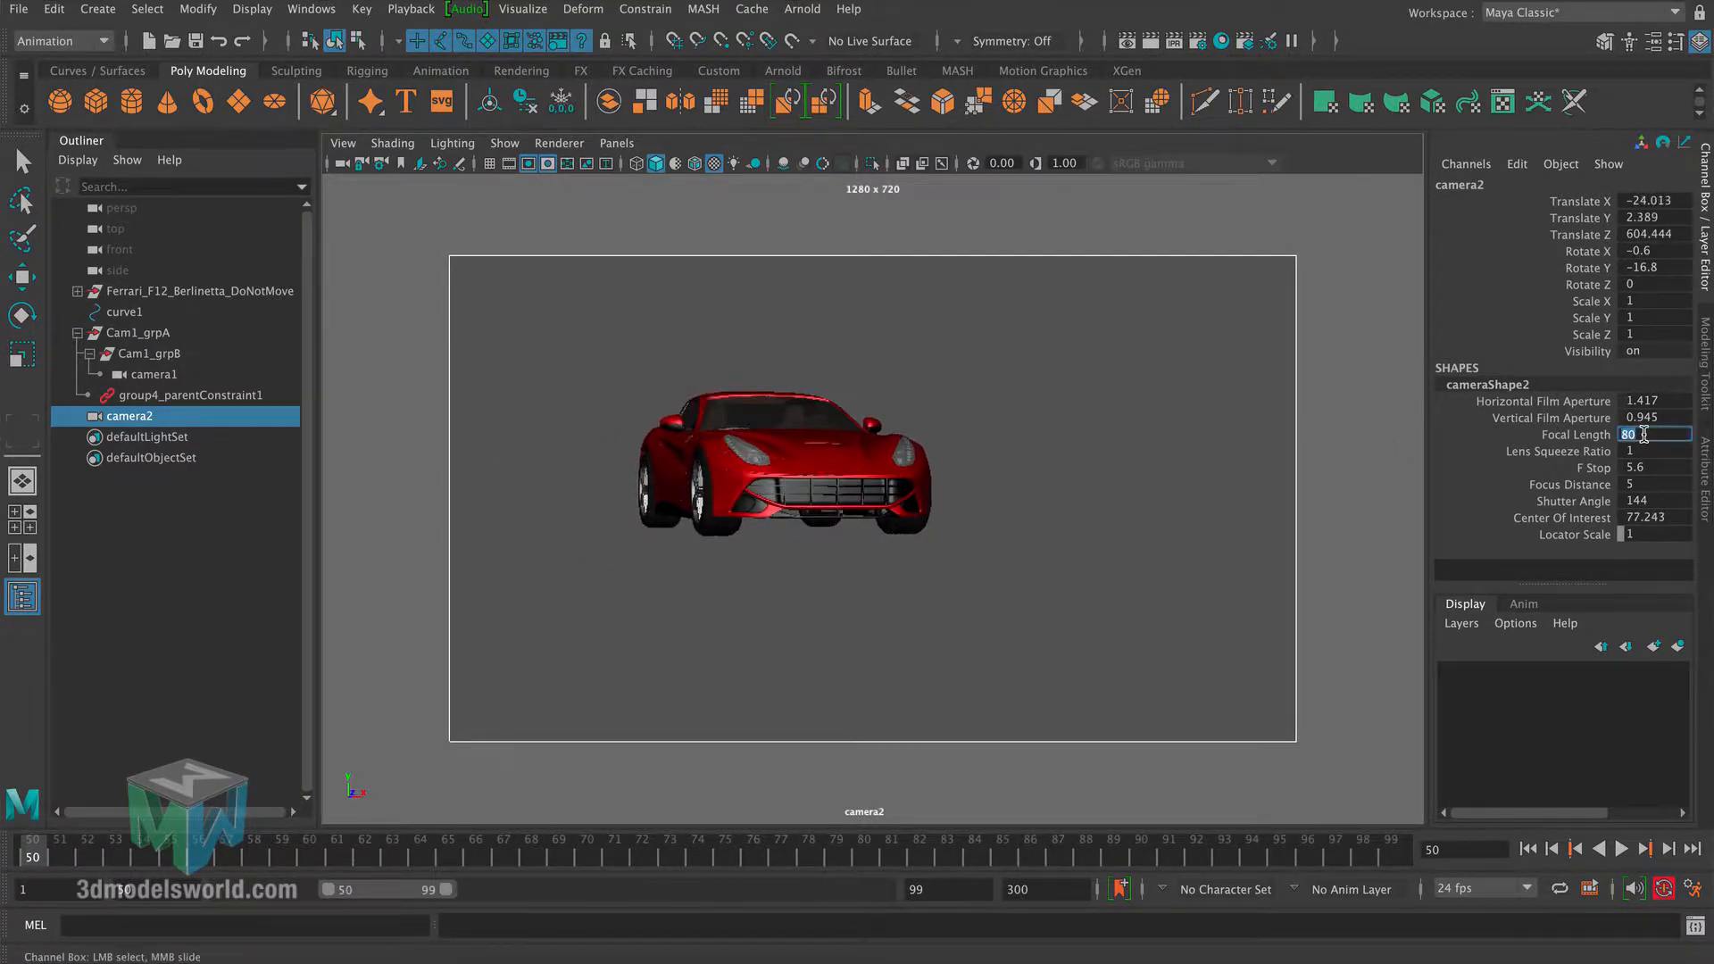
pyautogui.write('120')
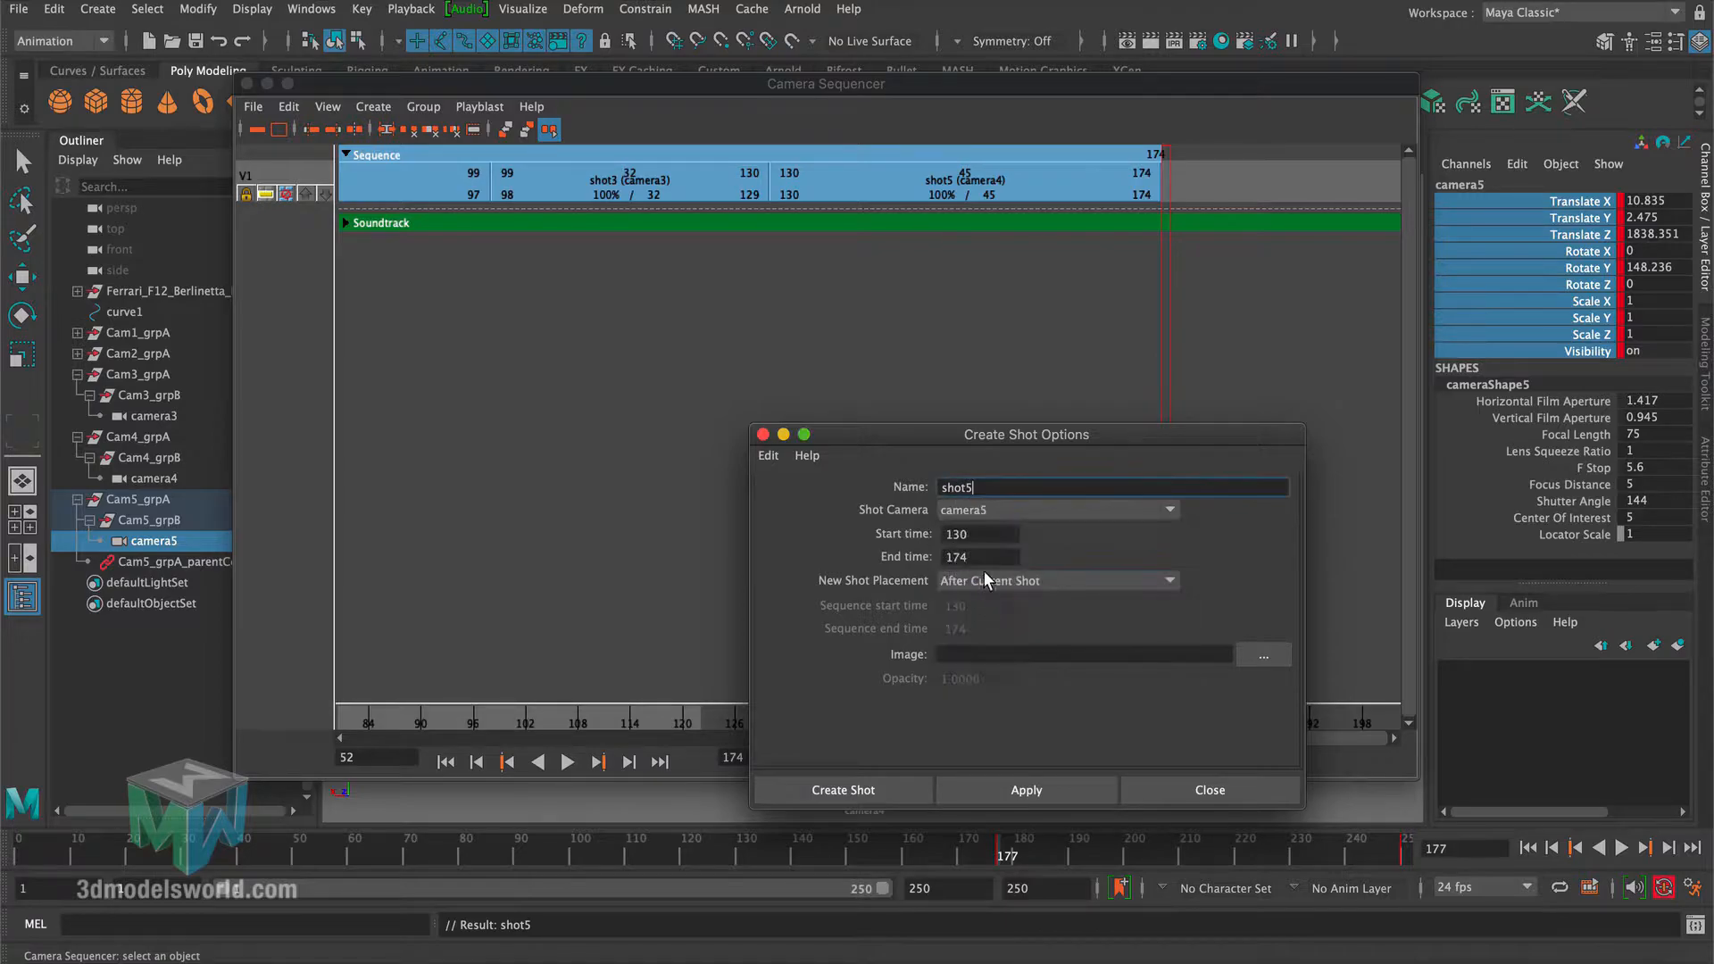
# Step: Create a camera5 shot from frame 177 to 250 placed after the current shot
pyautogui.click(842, 790)
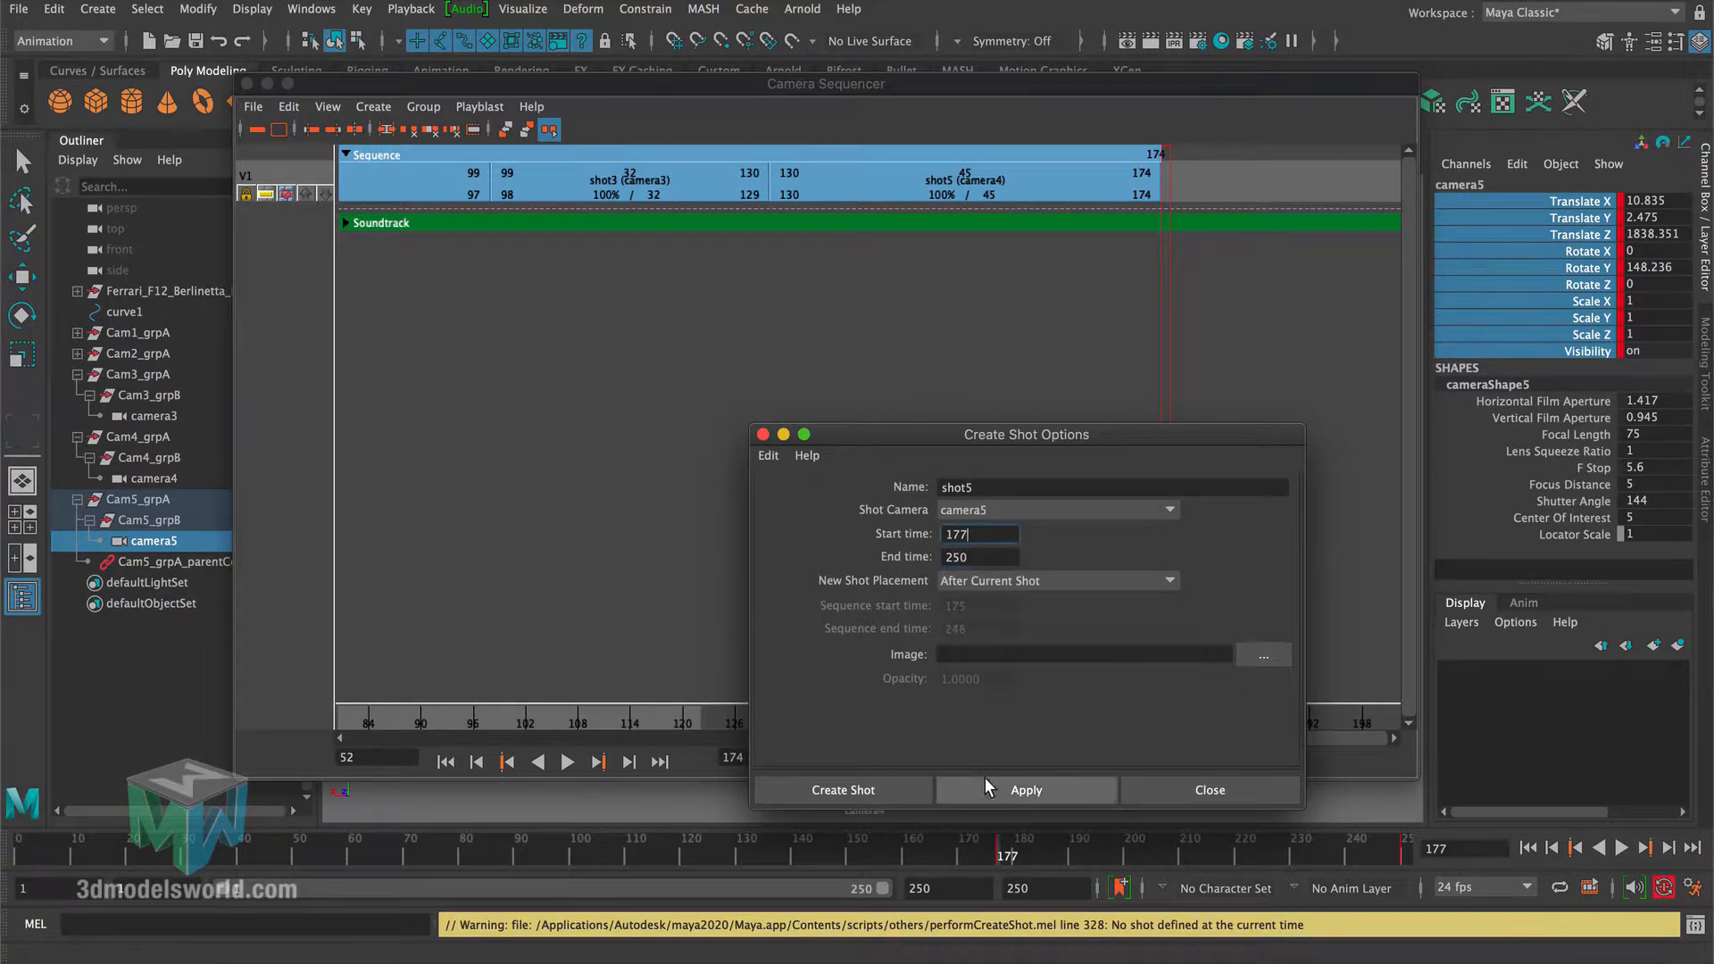
pyautogui.click(841, 790)
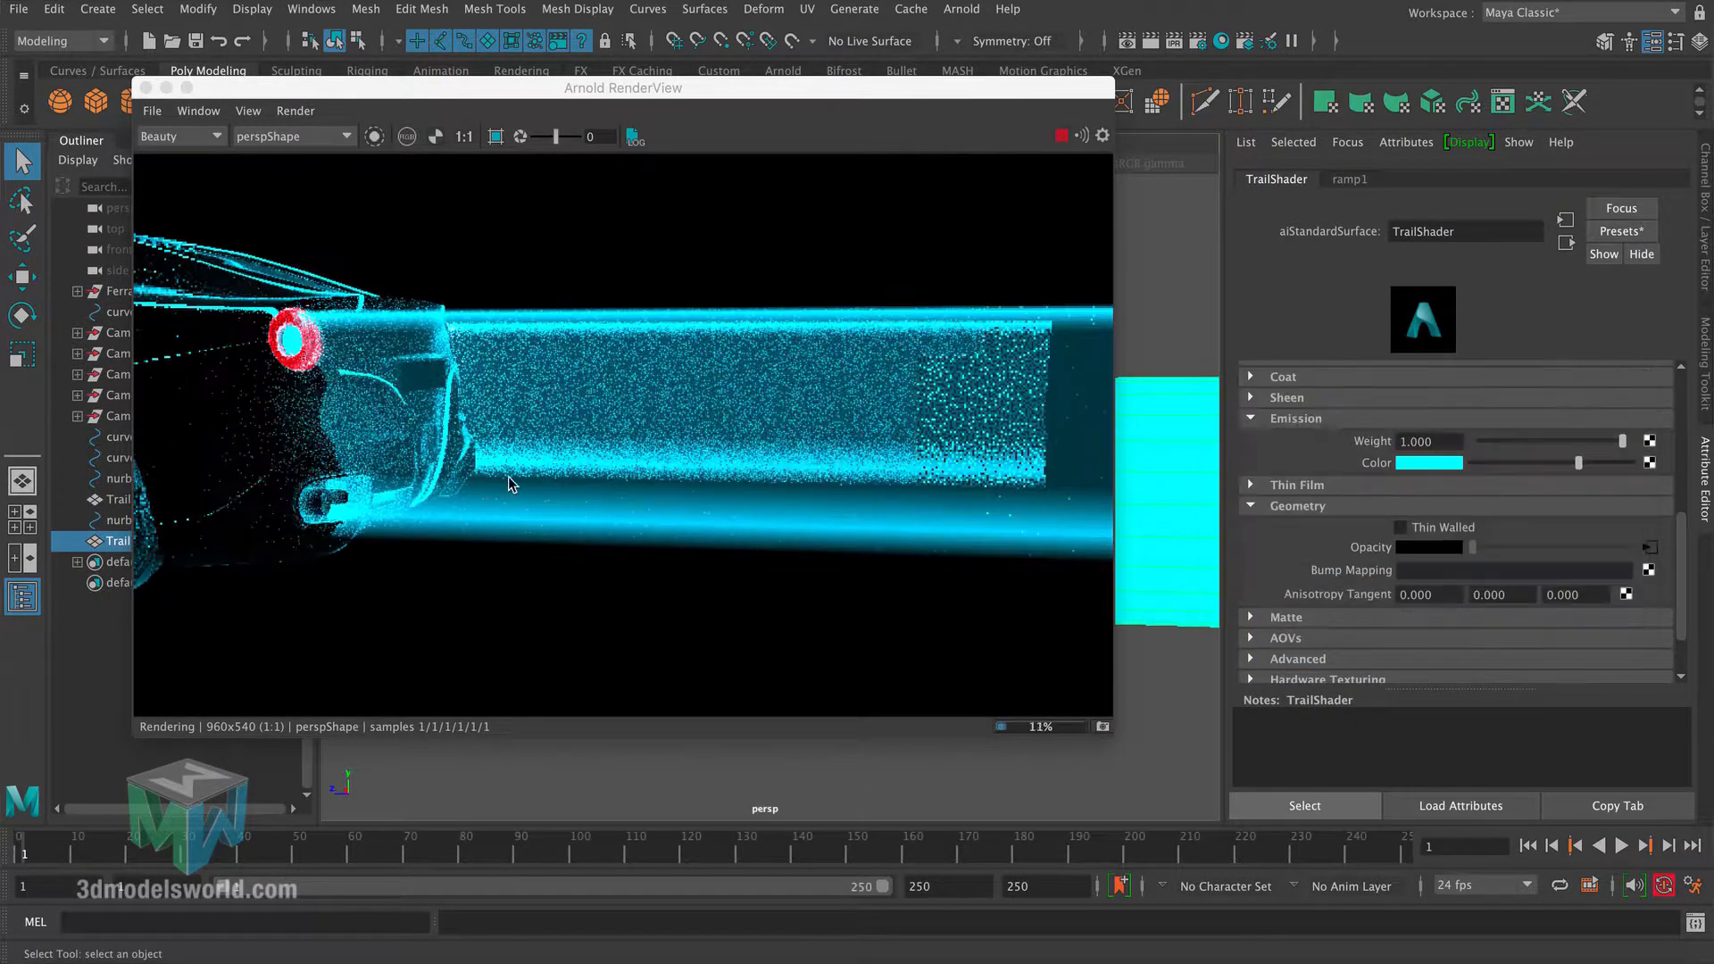
# Step: Render the perspShape side view in Arnold RenderView to preview the cyan TrailShader emission
pyautogui.click(1429, 462)
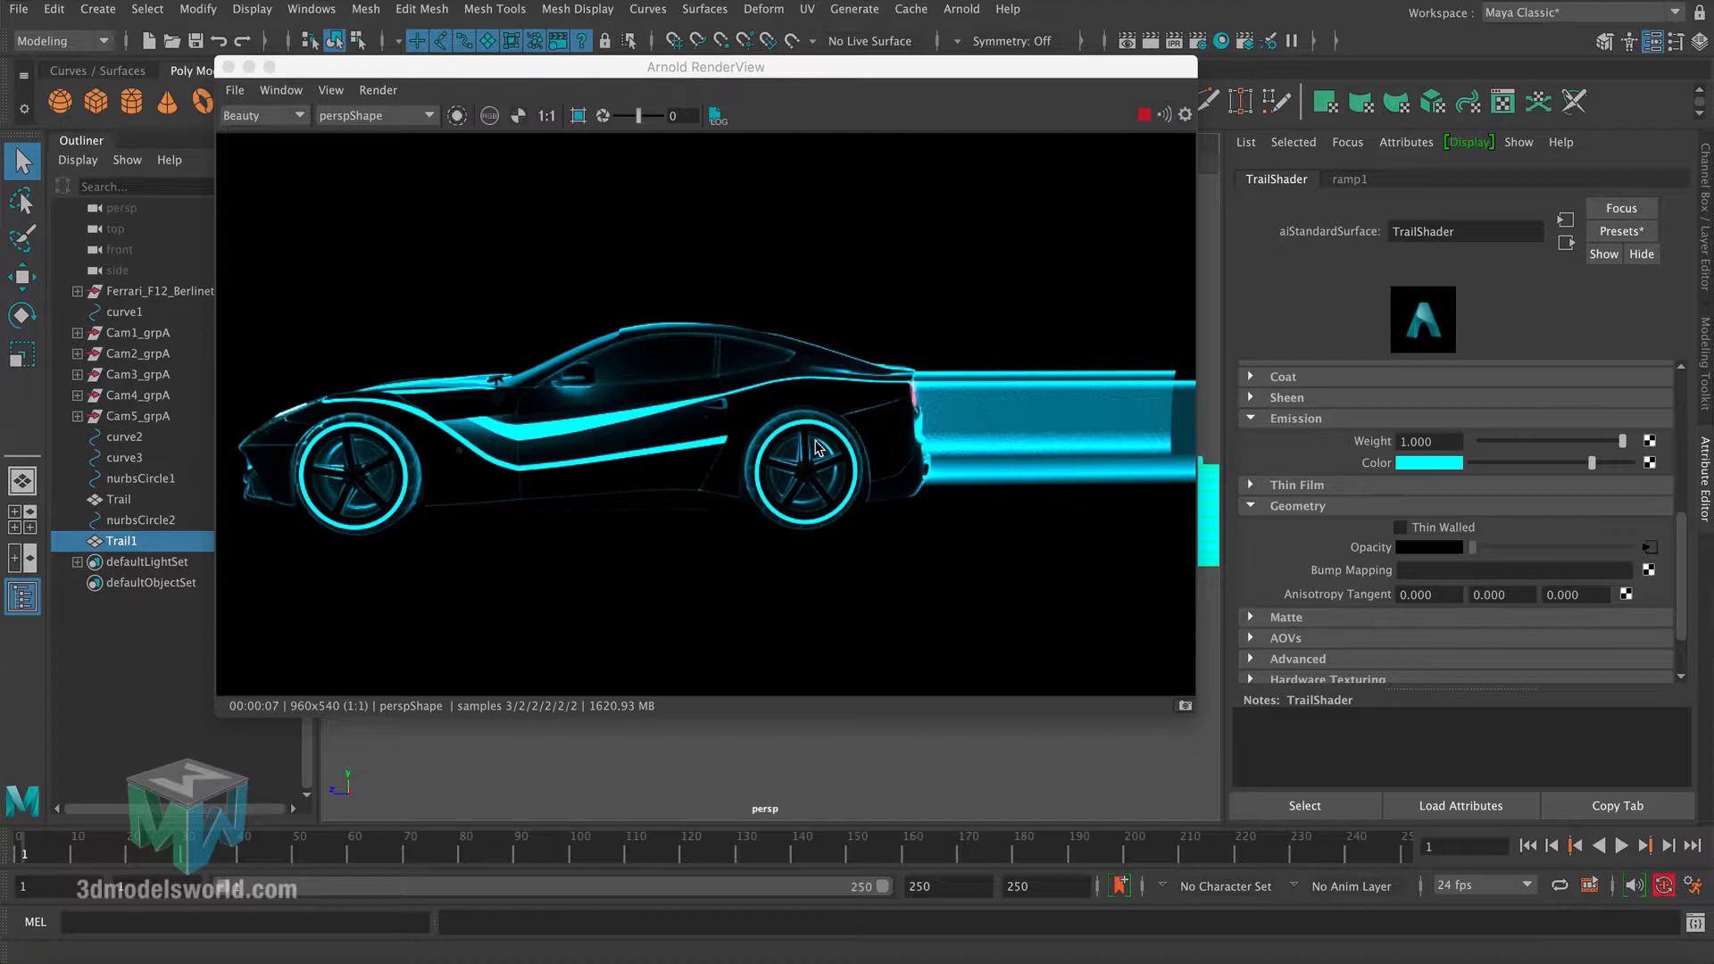
pyautogui.moveTo(934, 489)
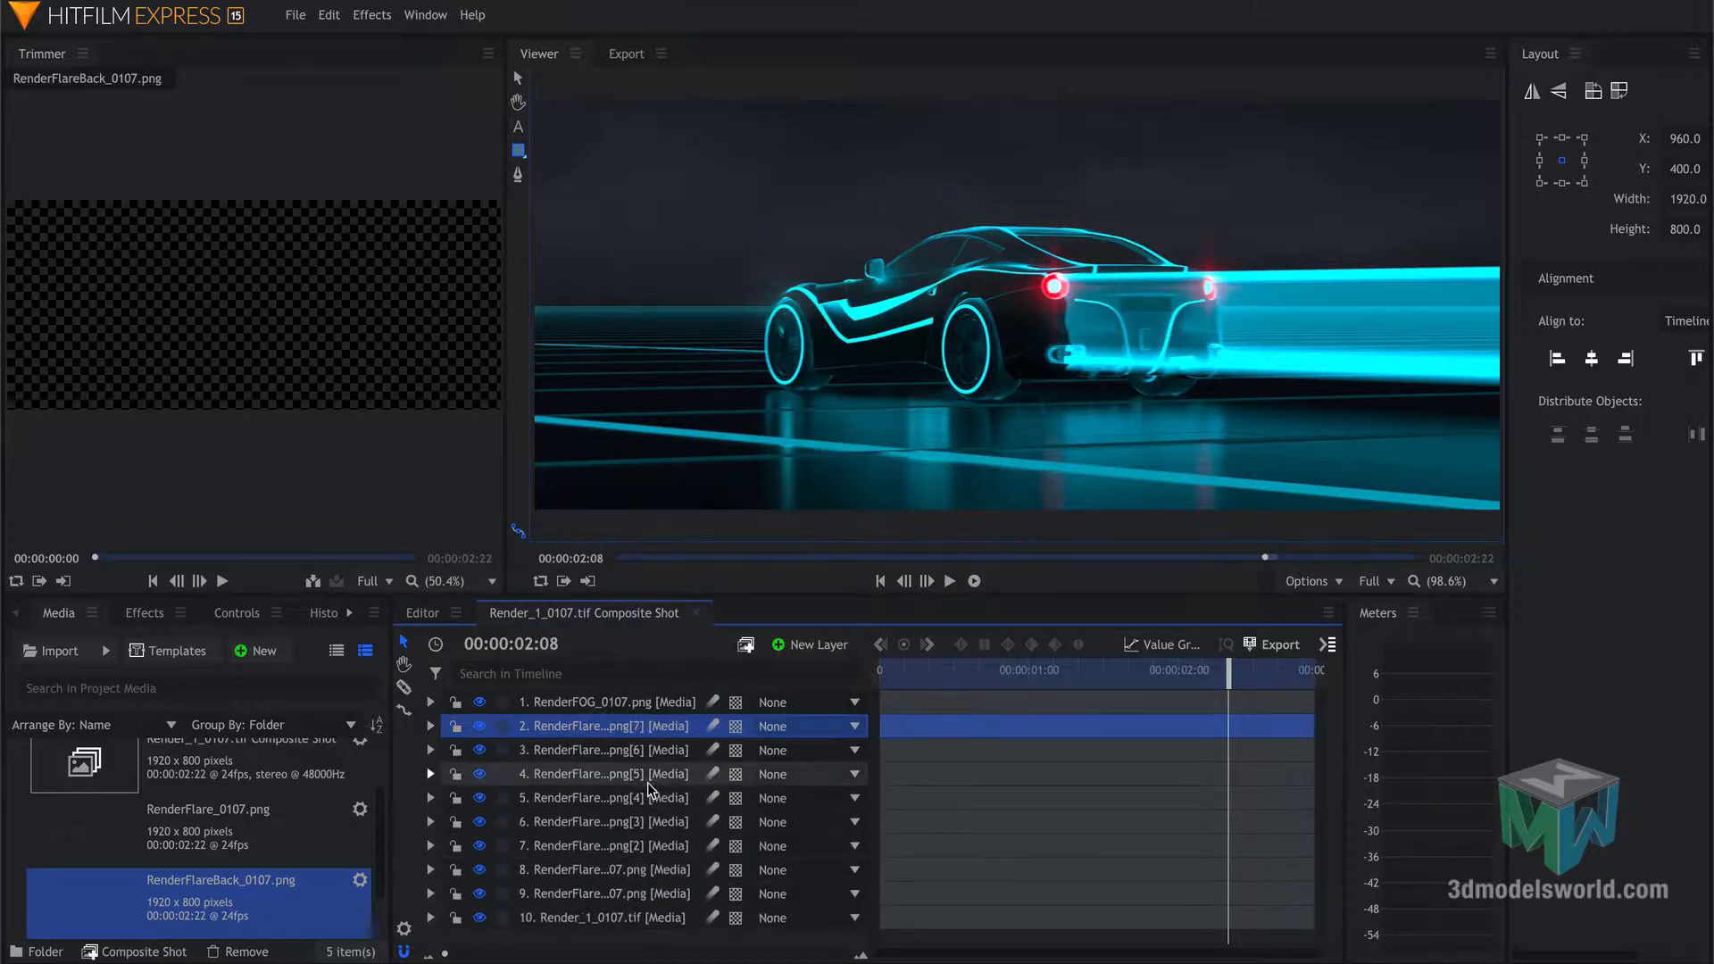
# Step: Add a Grade Layer as layer 1 of the Render_1_0107.tif composite shot
pyautogui.click(948, 580)
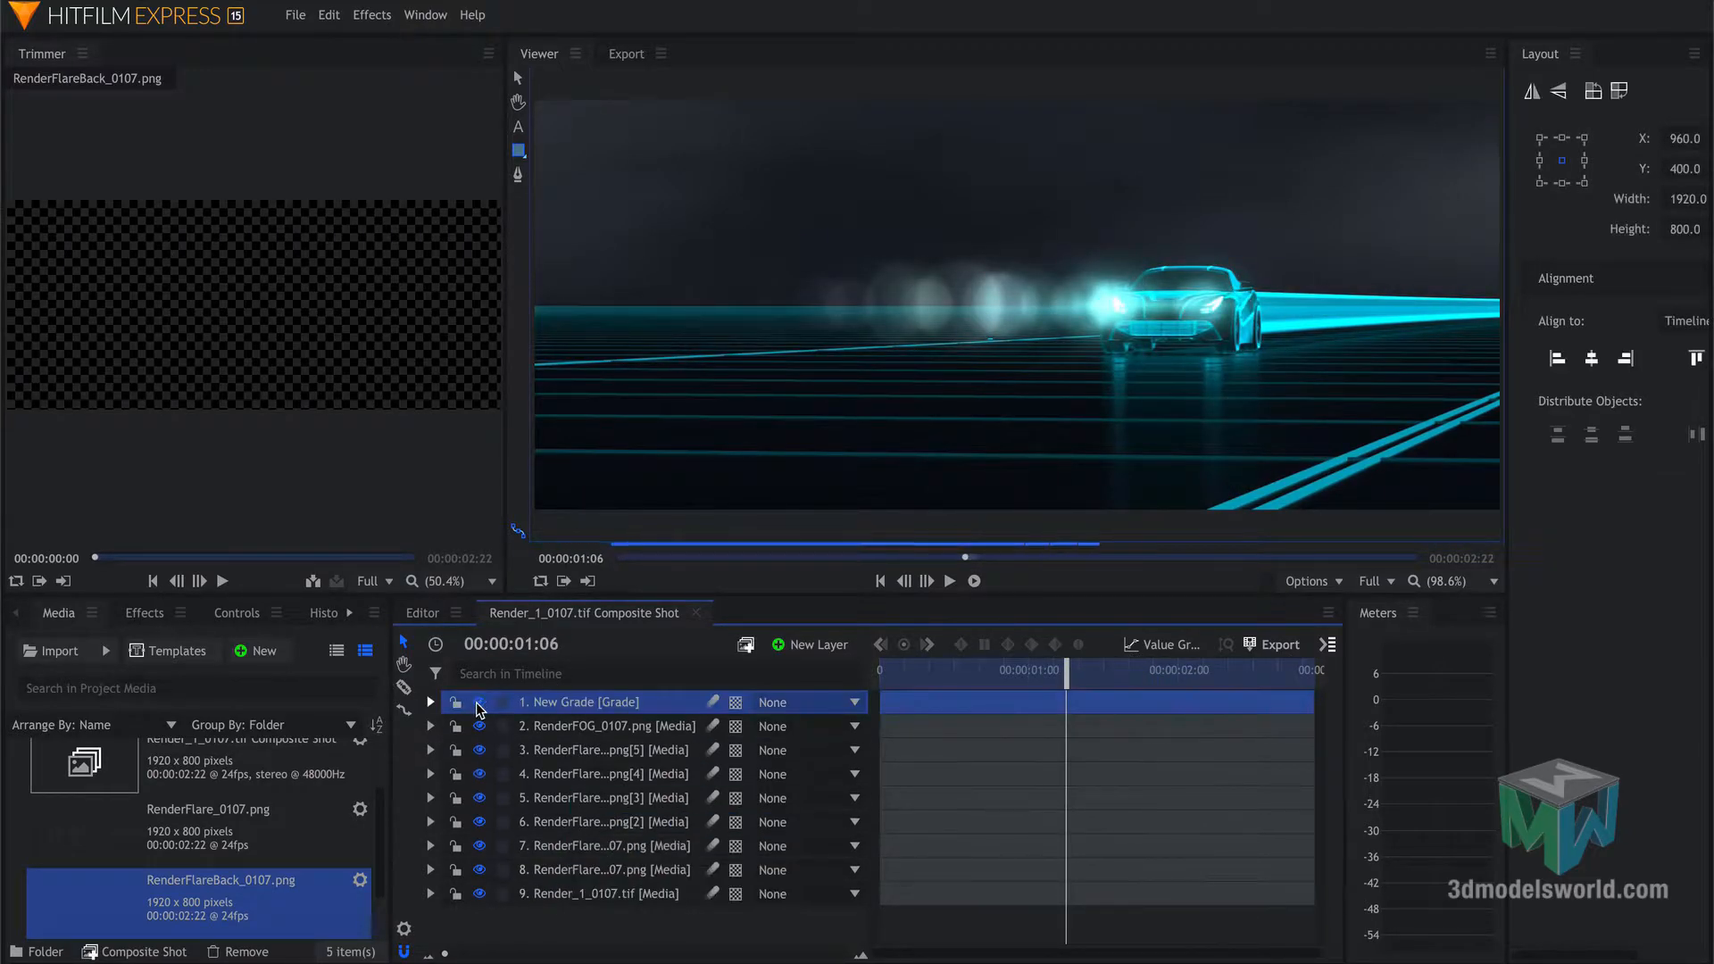
pyautogui.click(430, 702)
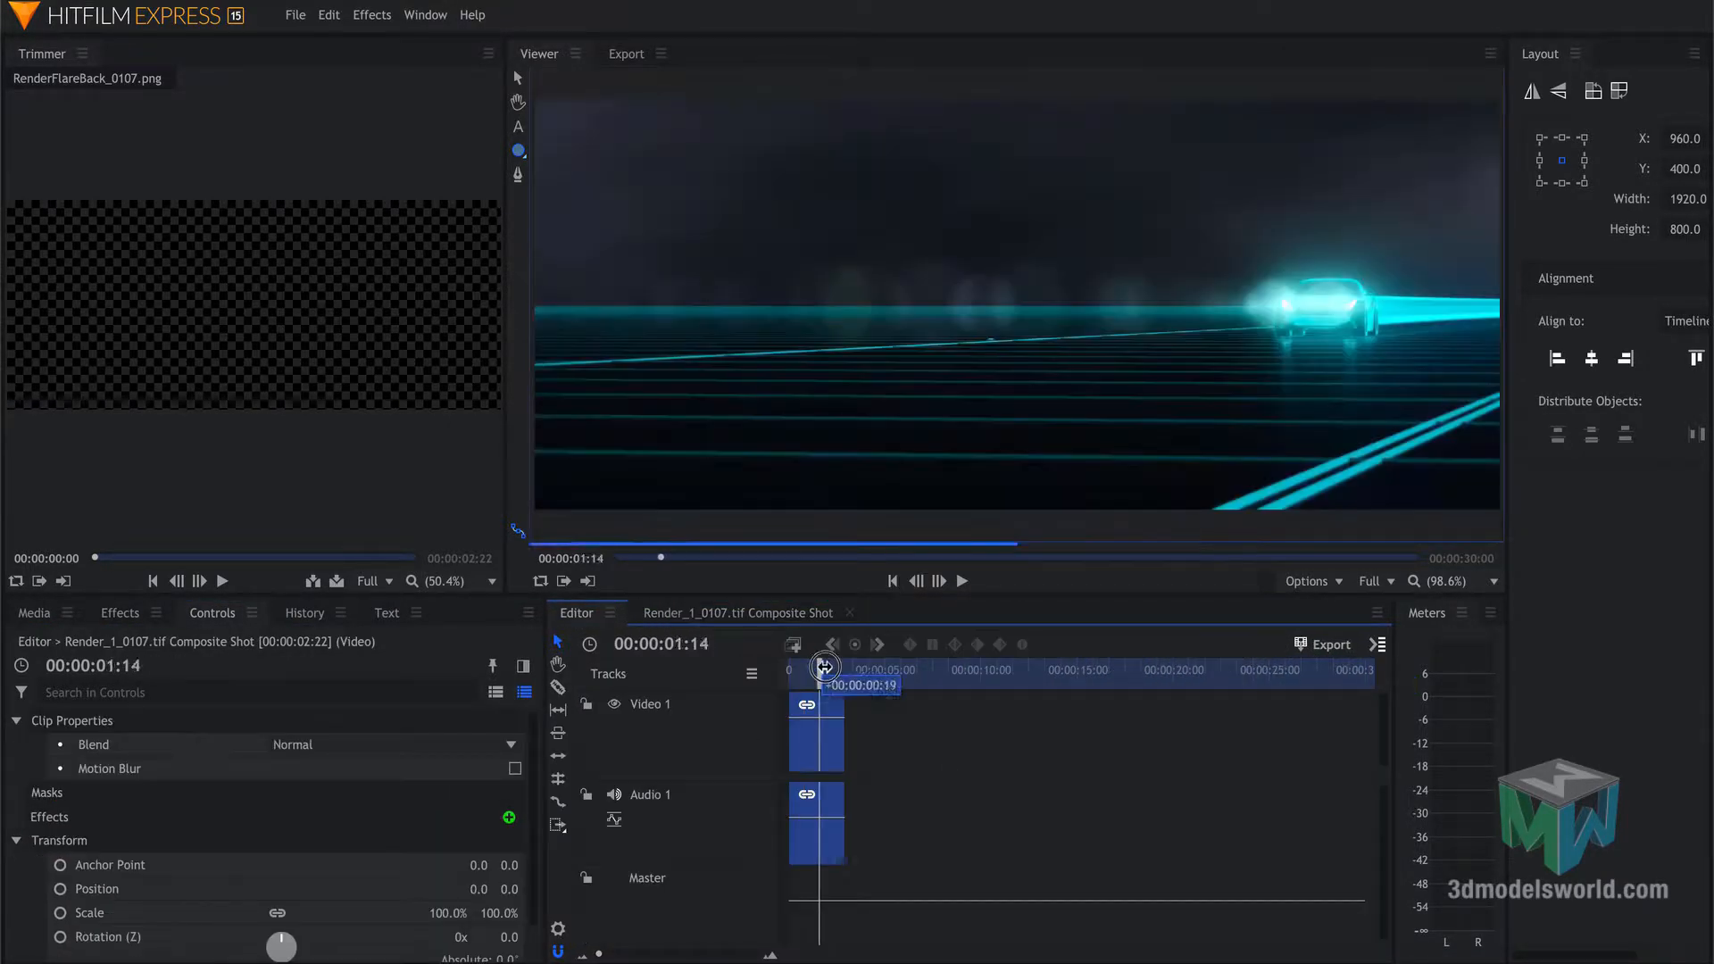
# Step: Show the Editor timeline and move the playhead back to the composite clip's opening frames
pyautogui.rightClick(814, 706)
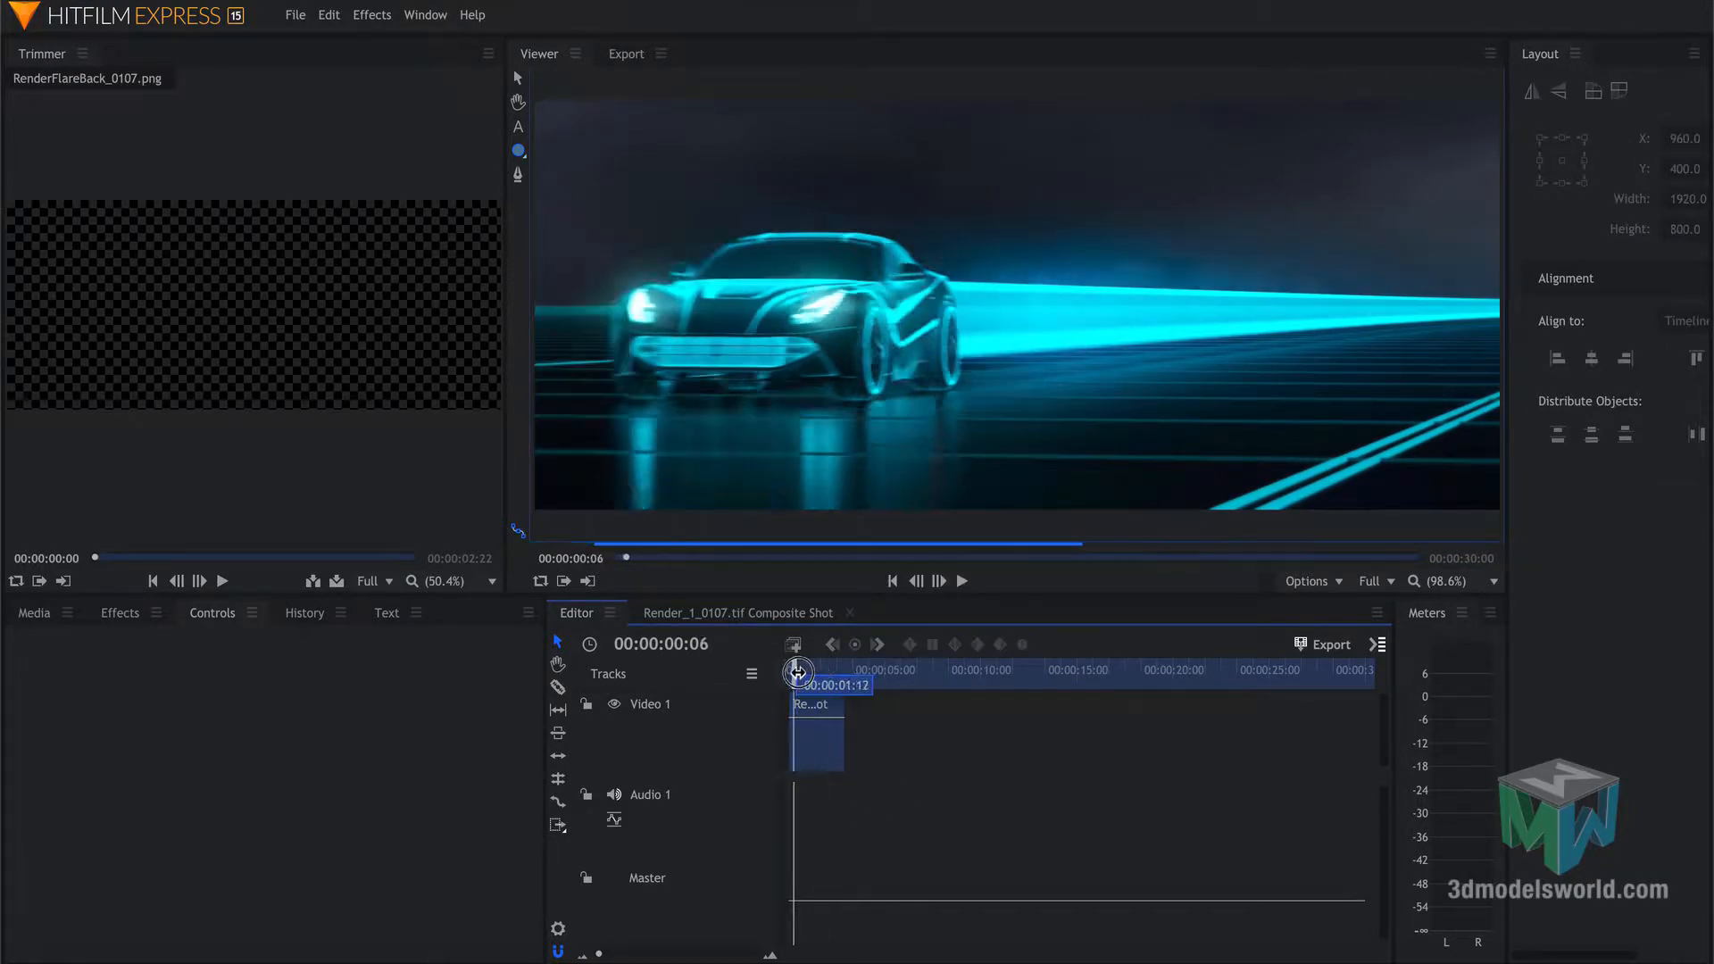
pyautogui.click(1427, 714)
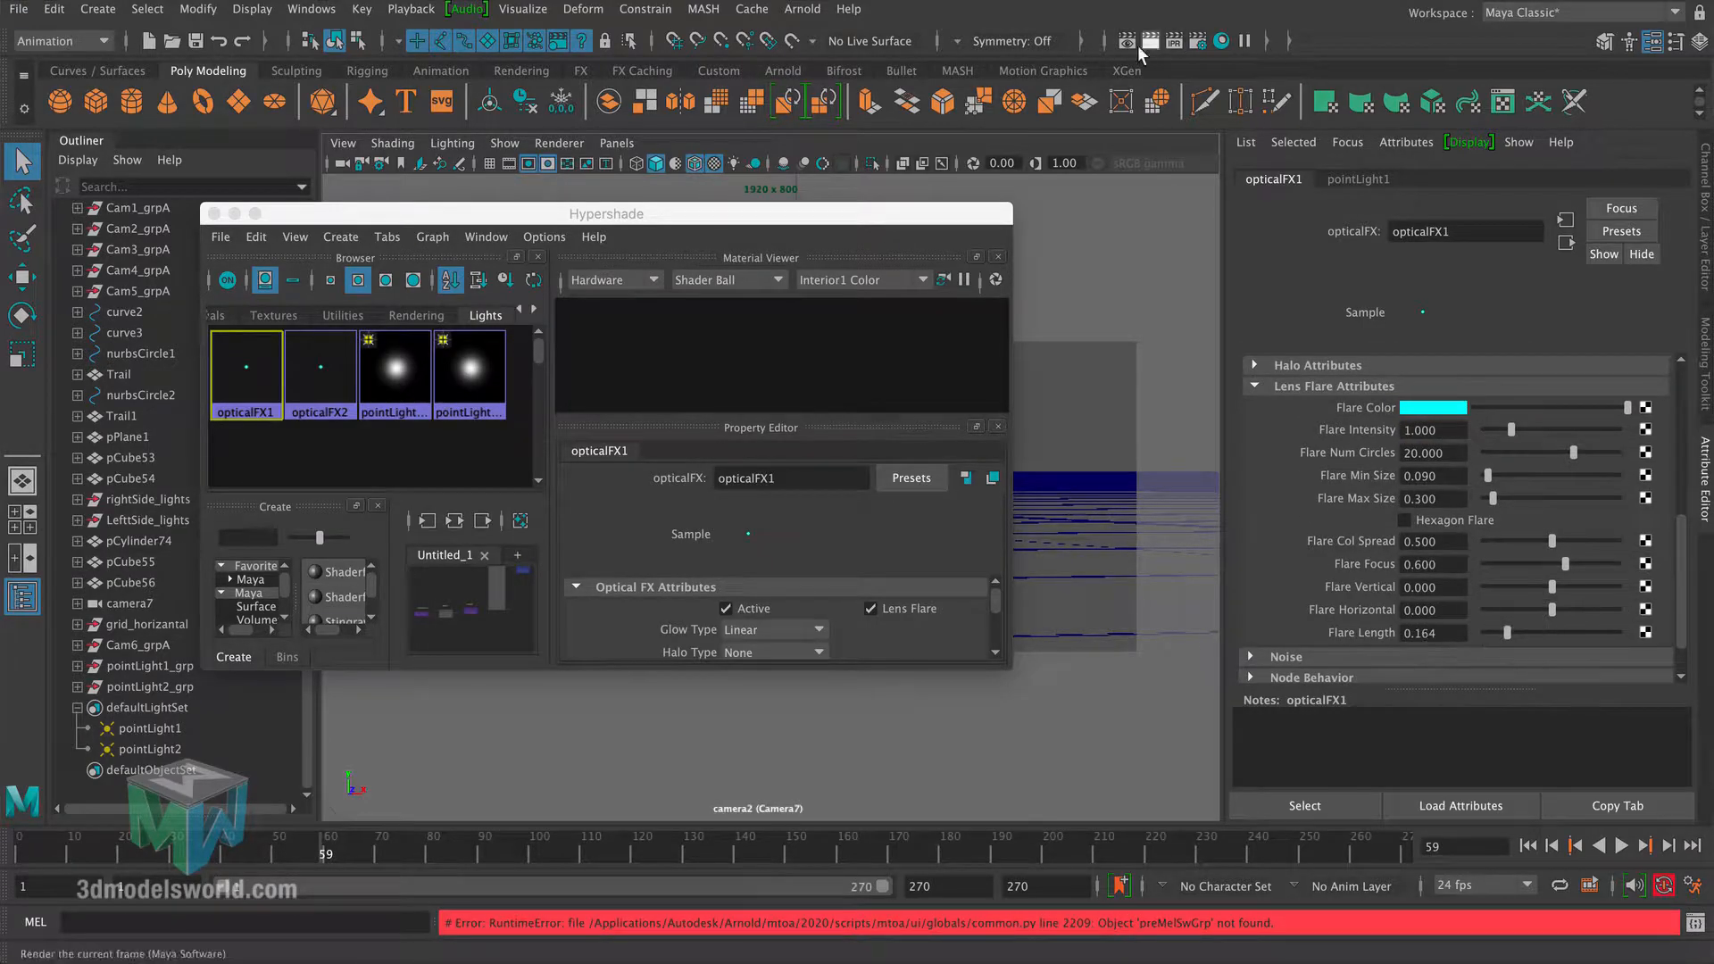
# Step: Close Hypershade after checking opticalFX1, then select Cam2_grpA's camera to show cameraShape2's attributes
pyautogui.click(1123, 41)
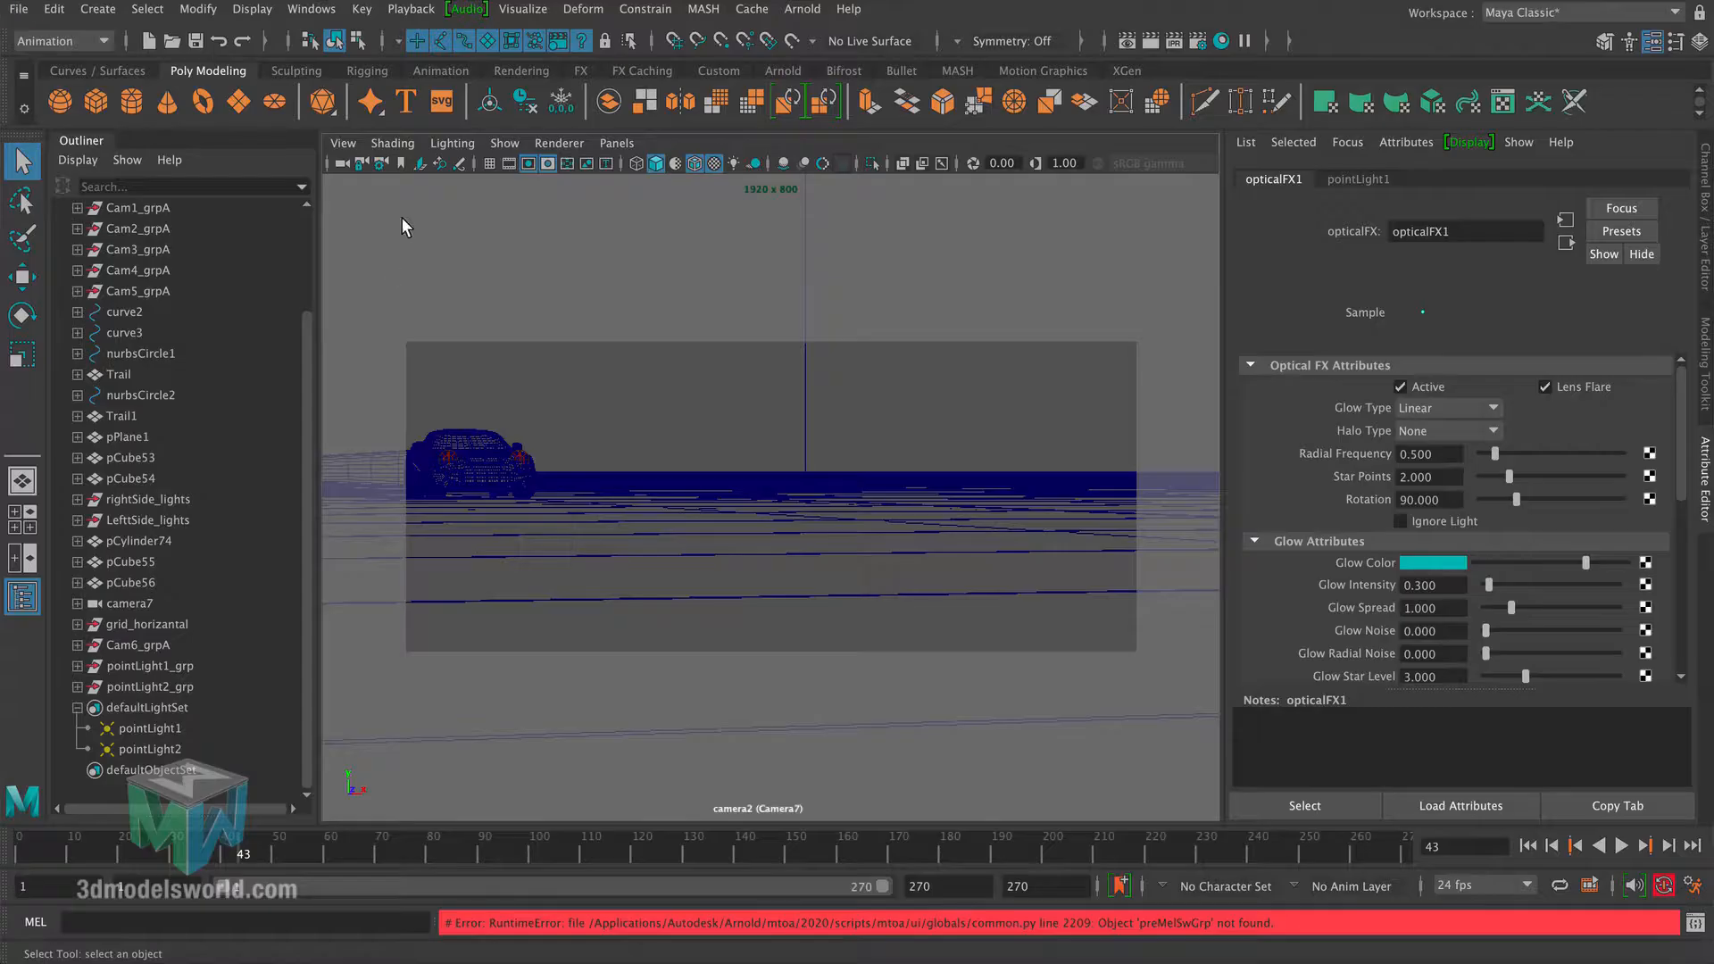
pyautogui.click(138, 229)
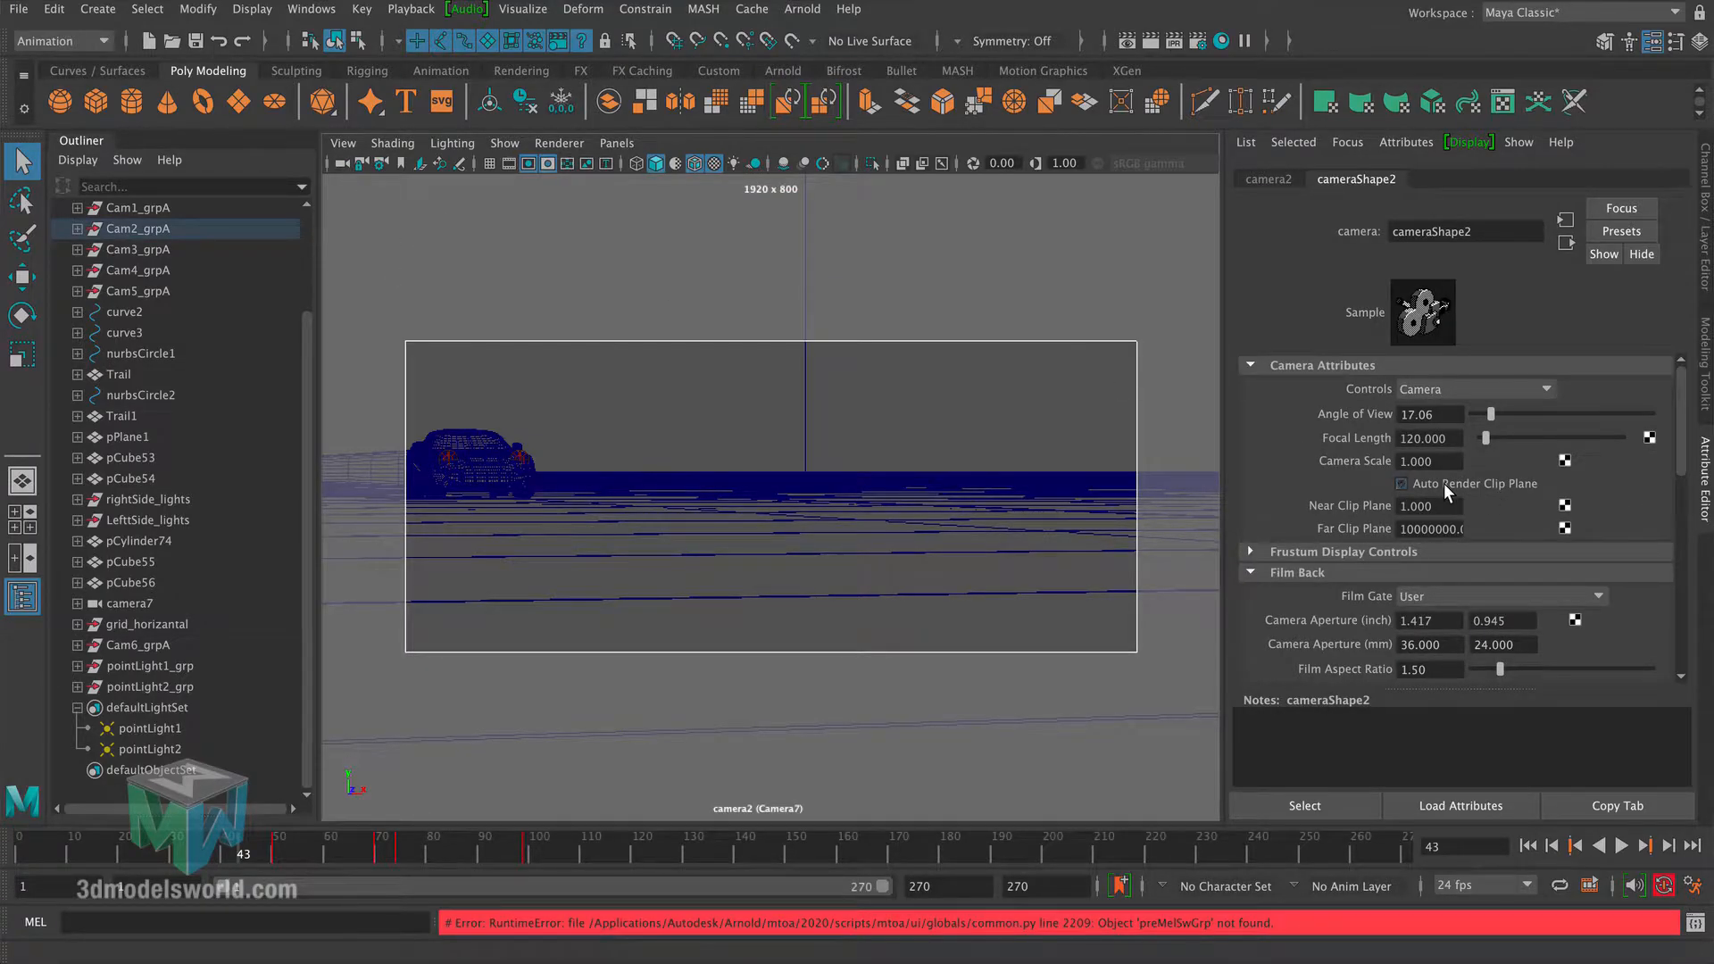